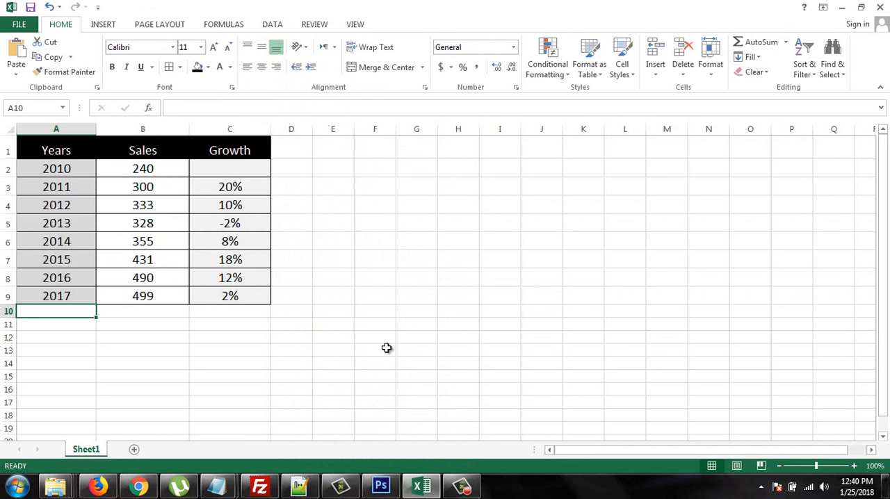
mouse_move(300, 342)
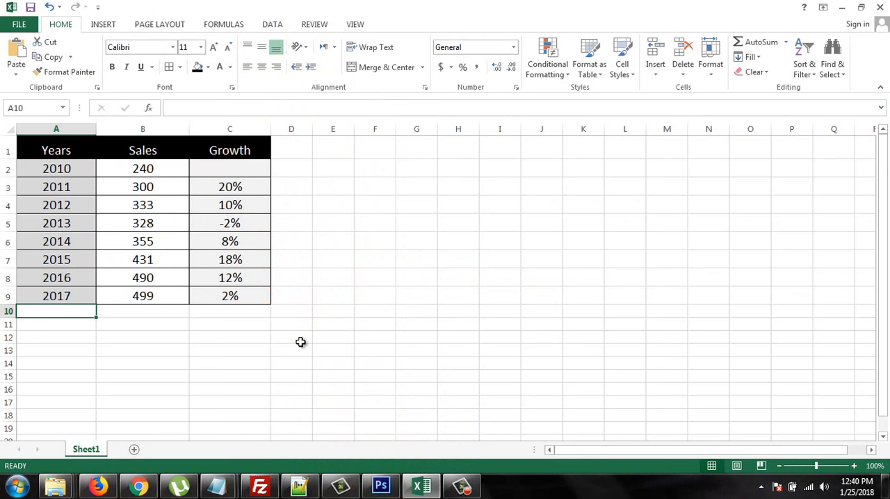
mouse_move(333, 267)
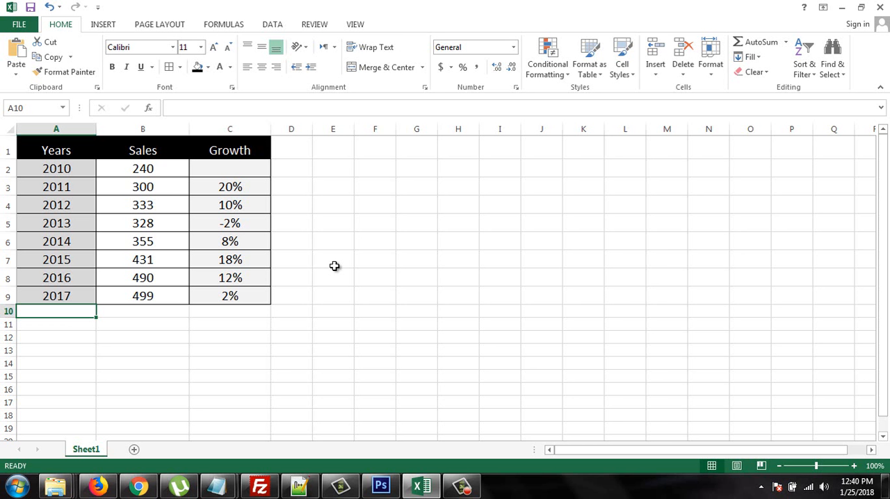
mouse_move(147, 183)
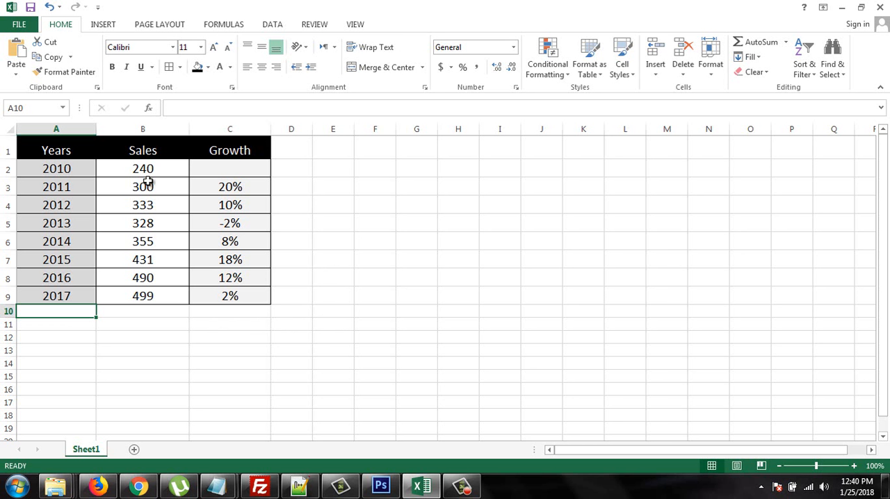
mouse_move(83, 283)
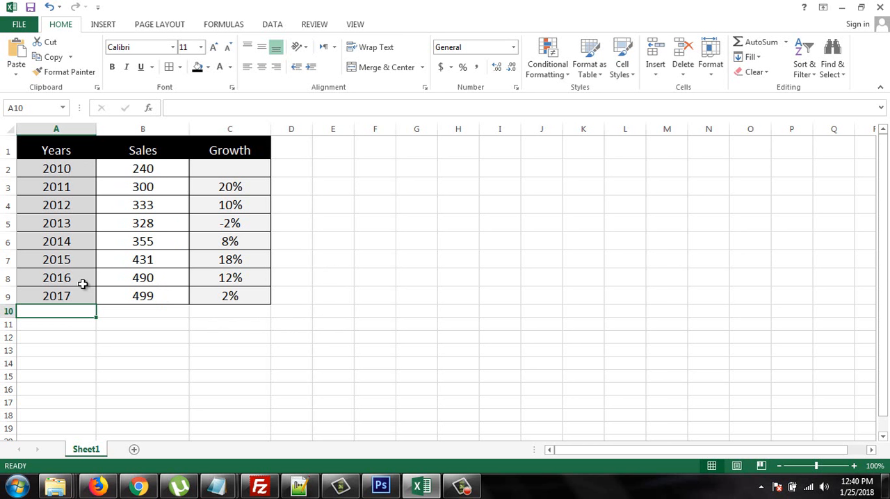
mouse_move(247, 298)
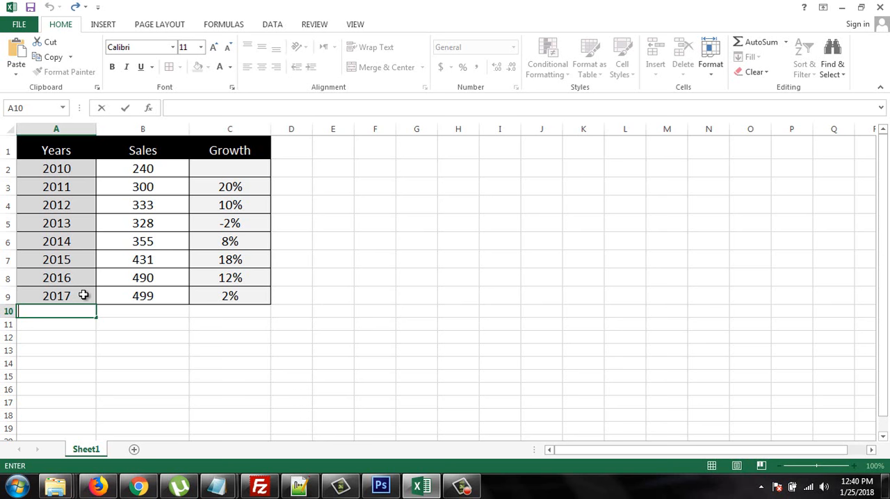
Add year 2018 in A10 and begin a formula in B10 with an equals sign.
type("2018")
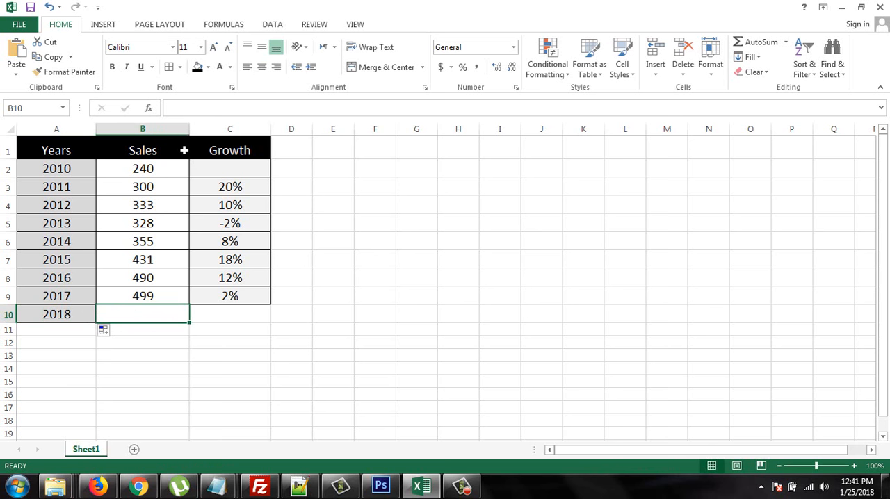
type("=")
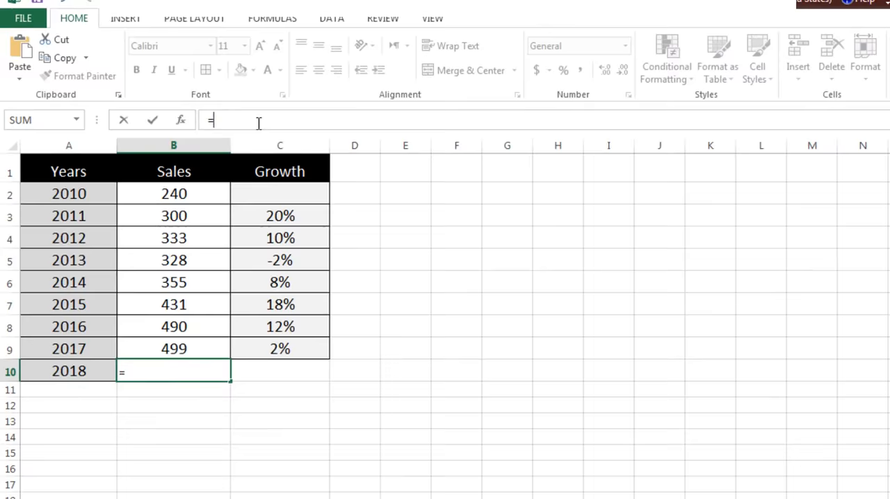
Continue the B10 formula as =(FORECAST(A10, using the 2018 year as the x value.
type("(forecast(")
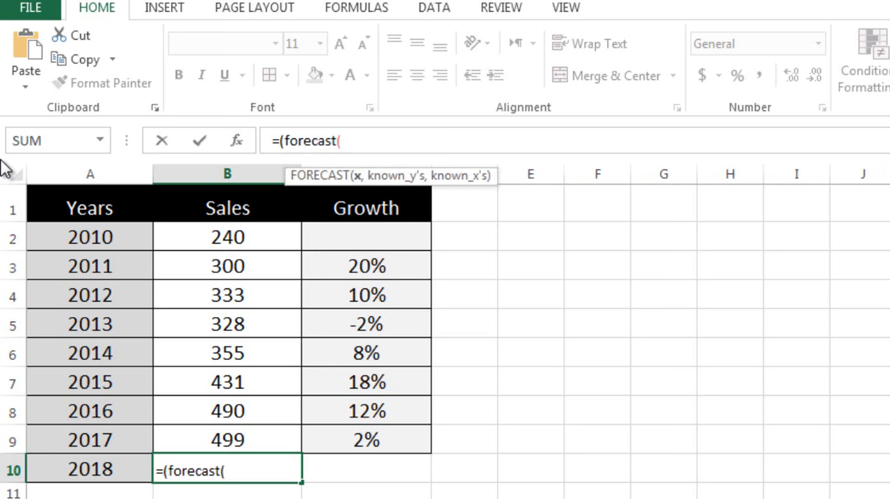
mouse_move(110, 475)
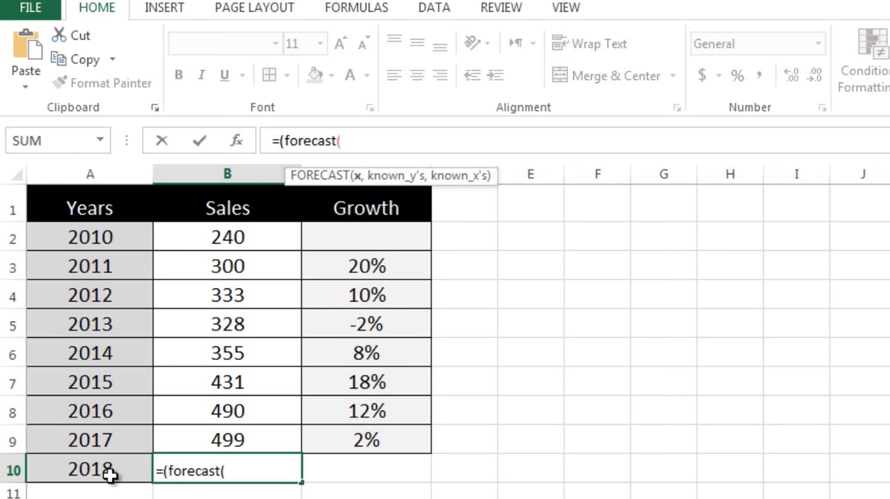
type("a")
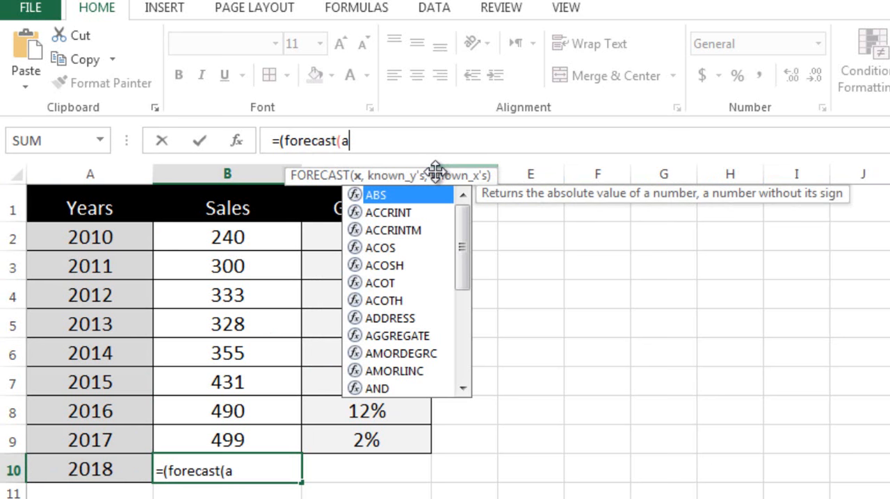
type("10,")
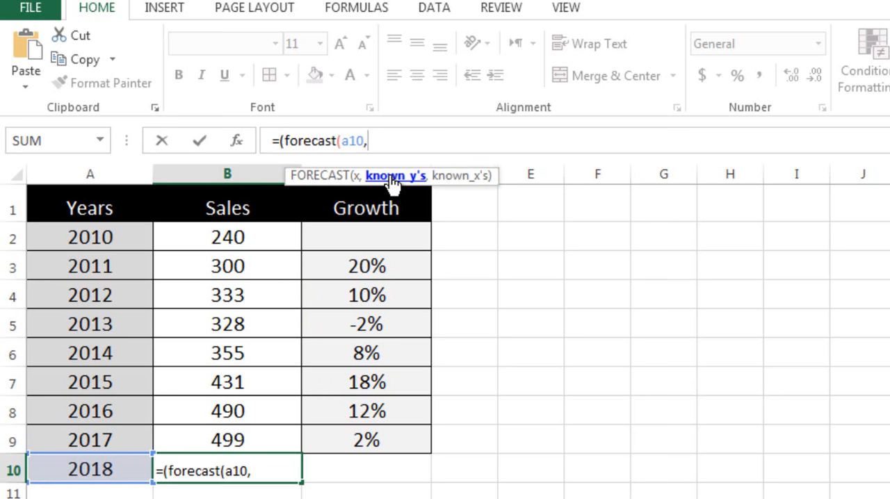
Complete FORECAST with known y's B2:B9 and known x's A2:A9, giving 537.2142857 for 2018.
left_click(228, 236)
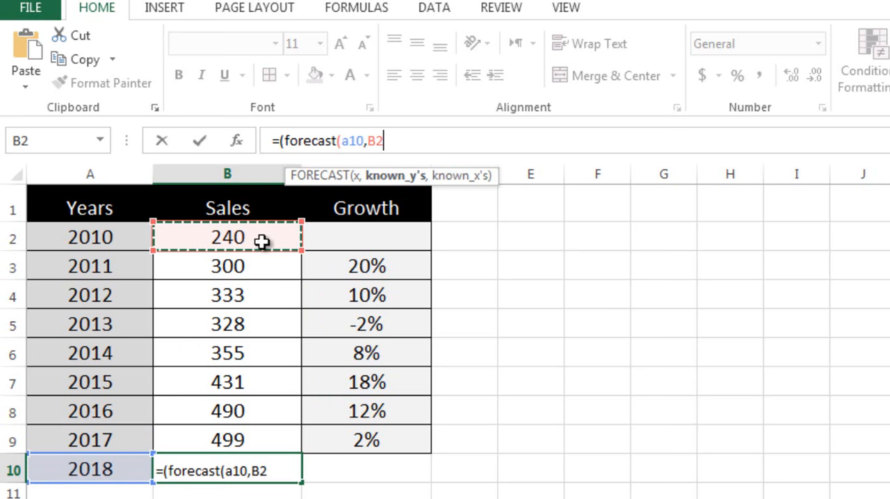
left_click_drag(228, 236, 228, 439)
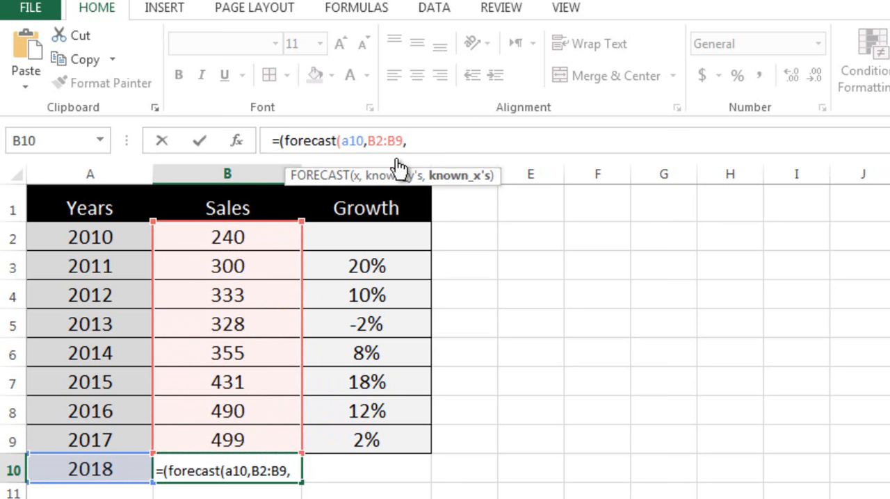
left_click(89, 236)
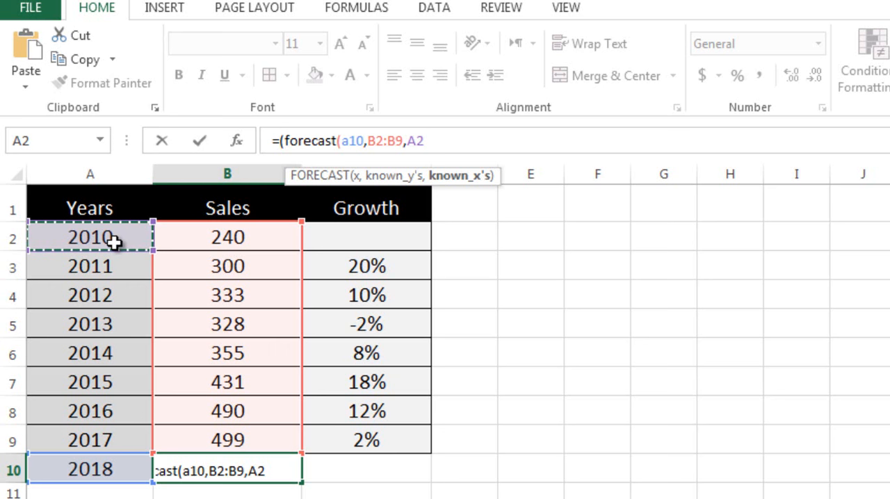
left_click_drag(89, 236, 89, 439)
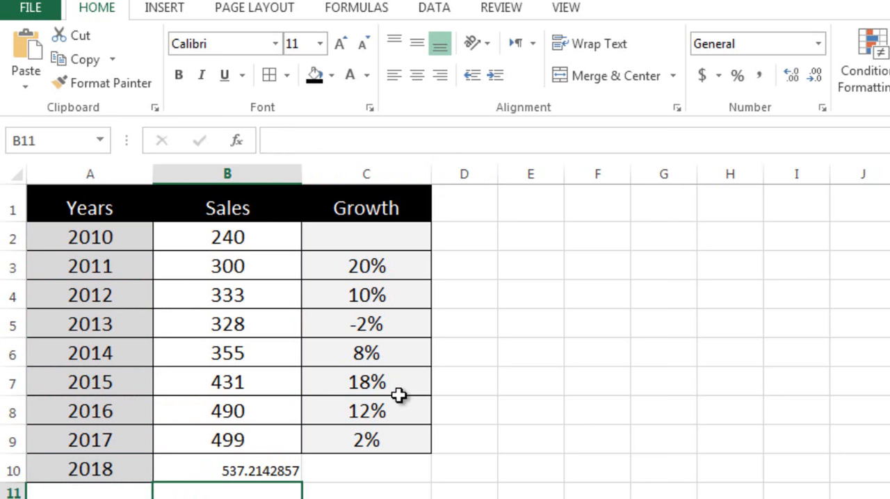
left_click(228, 440)
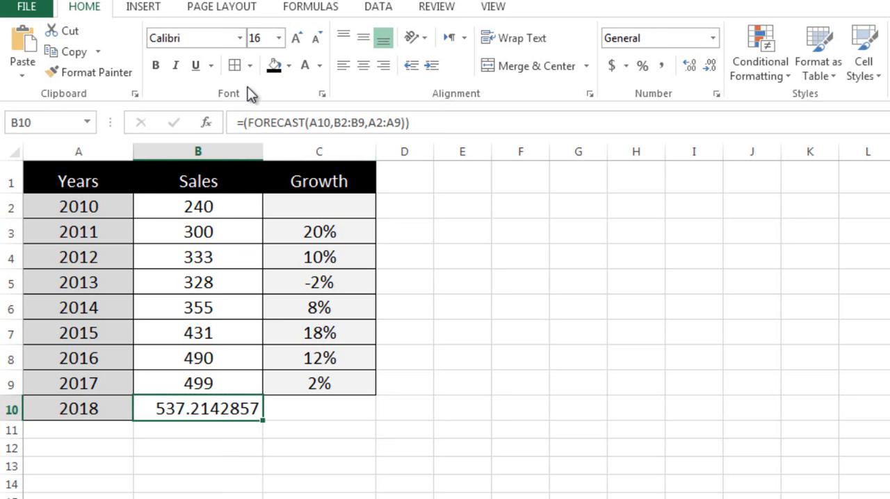
left_click(198, 466)
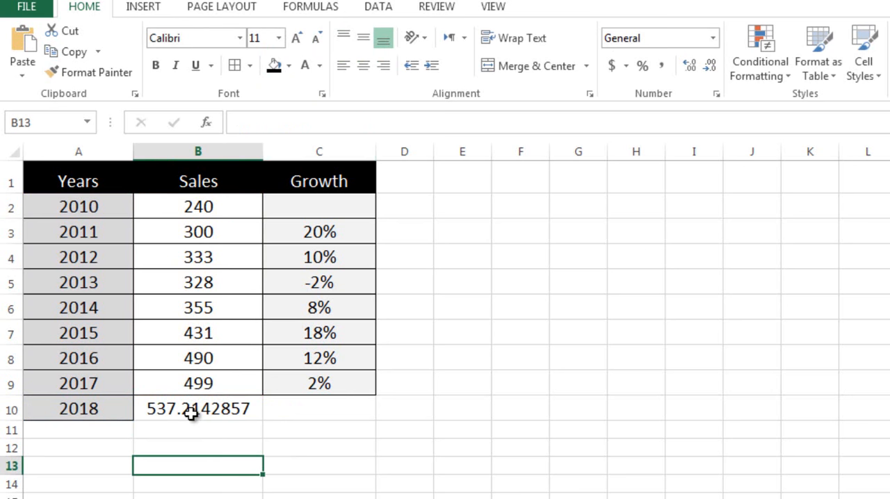
left_click(318, 384)
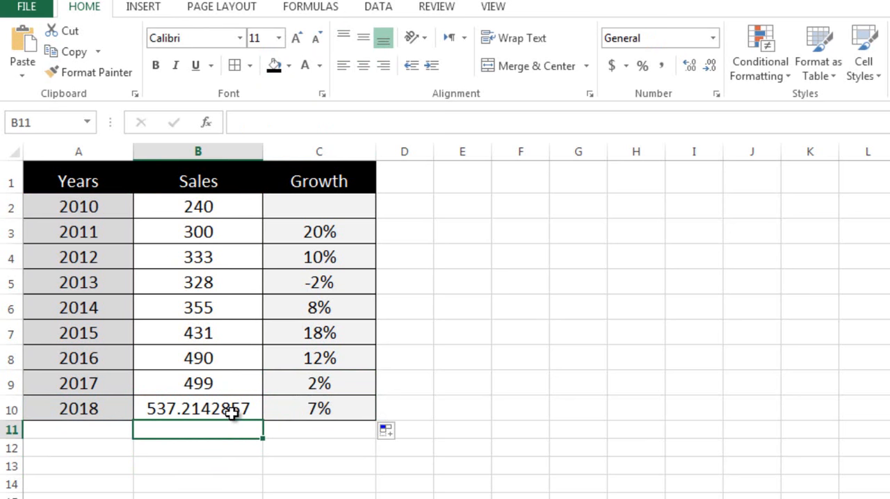
mouse_move(312, 443)
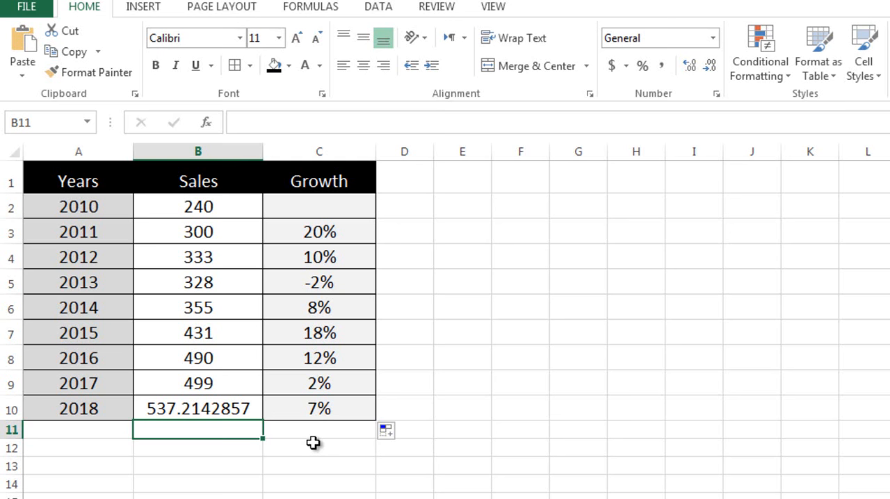